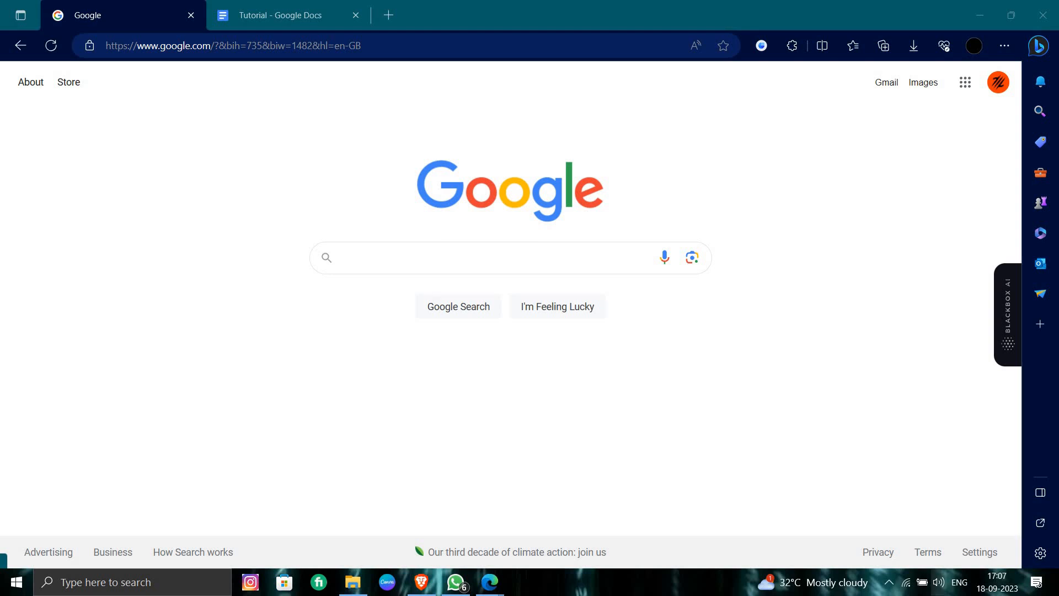
{"action": "mouse_move", "coordinate": [928, 551]}
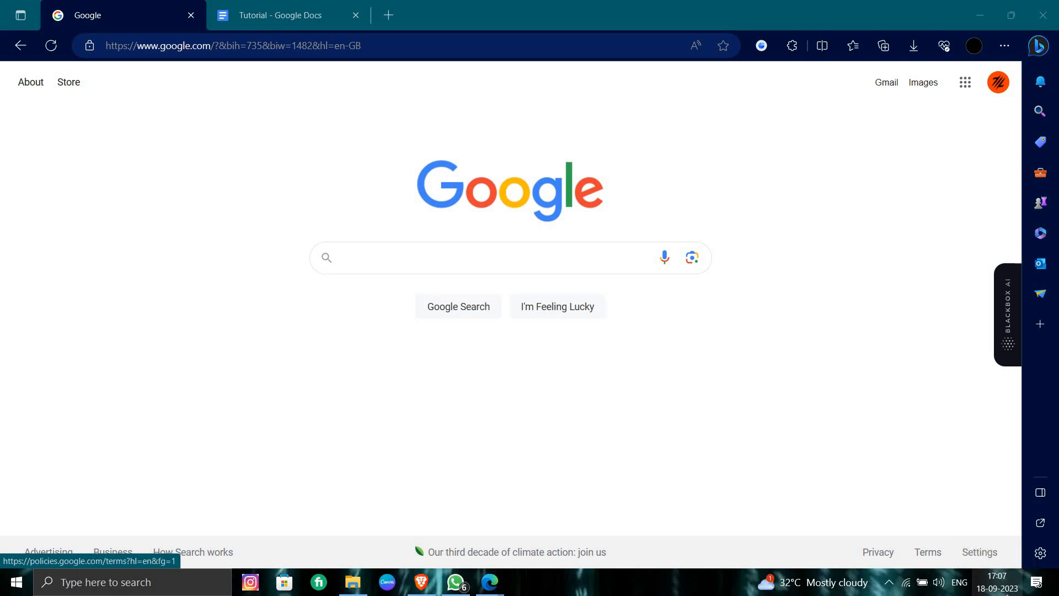
{"action": "mouse_move", "coordinate": [223, 319]}
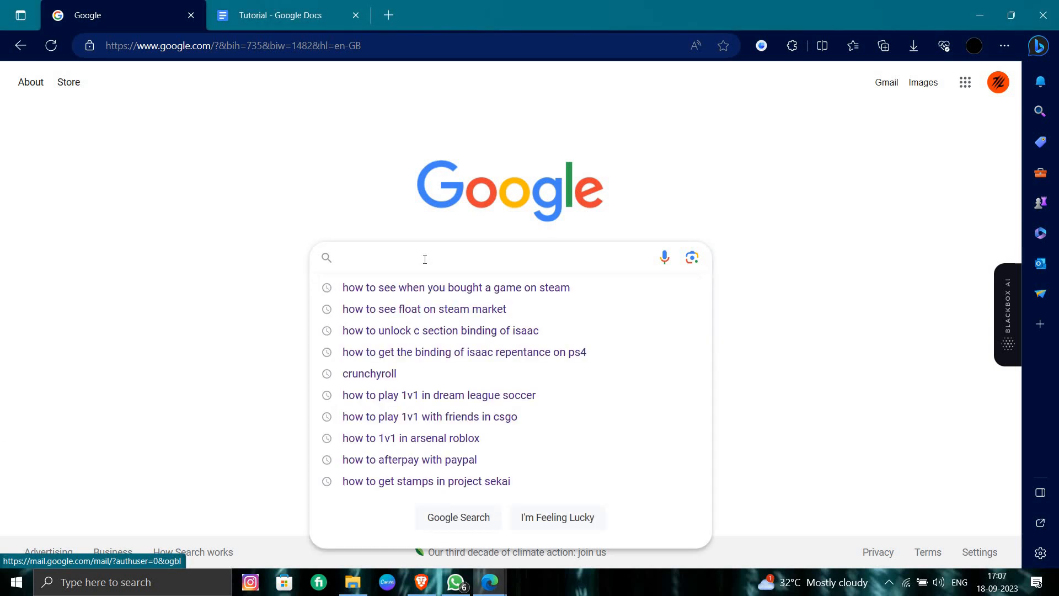
Step: Search Google for 'How To Lock Roles on Discord' and bring up the Discord app
{"action": "type", "text": "How To Lock Roles on Discord"}
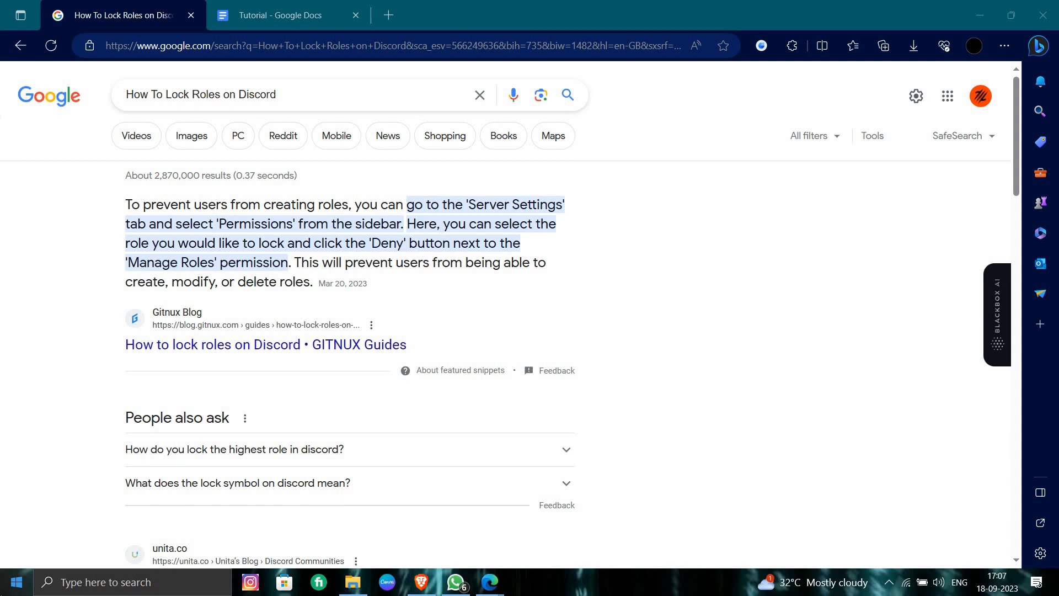
{"action": "left_click", "coordinate": [523, 581]}
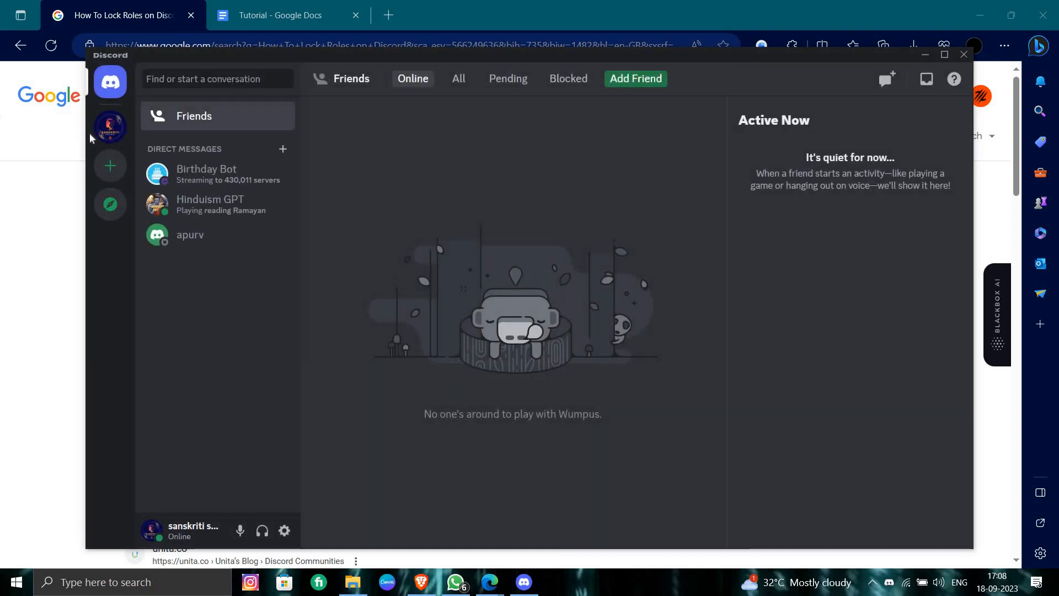
Step: Open the server from the server bar to show its donation channel and members
{"action": "left_click", "coordinate": [109, 127]}
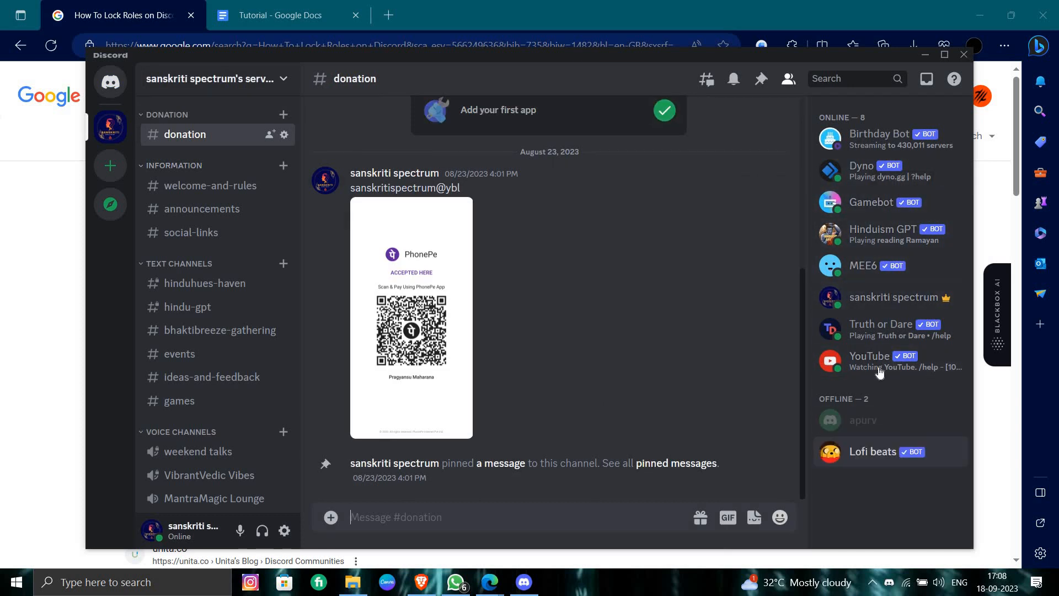
{"action": "mouse_move", "coordinate": [891, 419]}
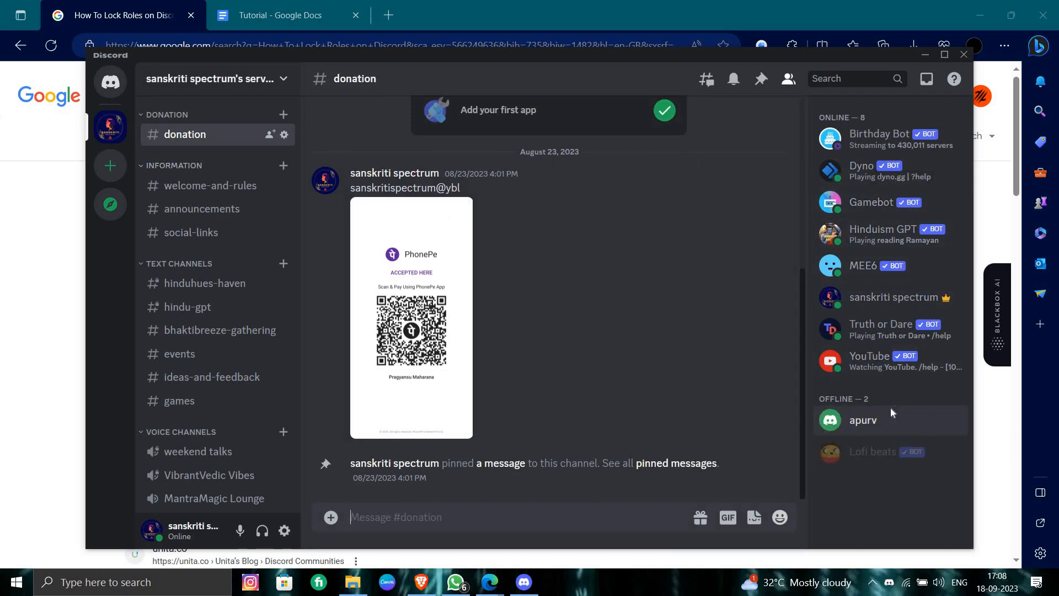
Step: Show an offline member's role picker, then close Discord and expand the system tray
{"action": "left_click", "coordinate": [863, 419]}
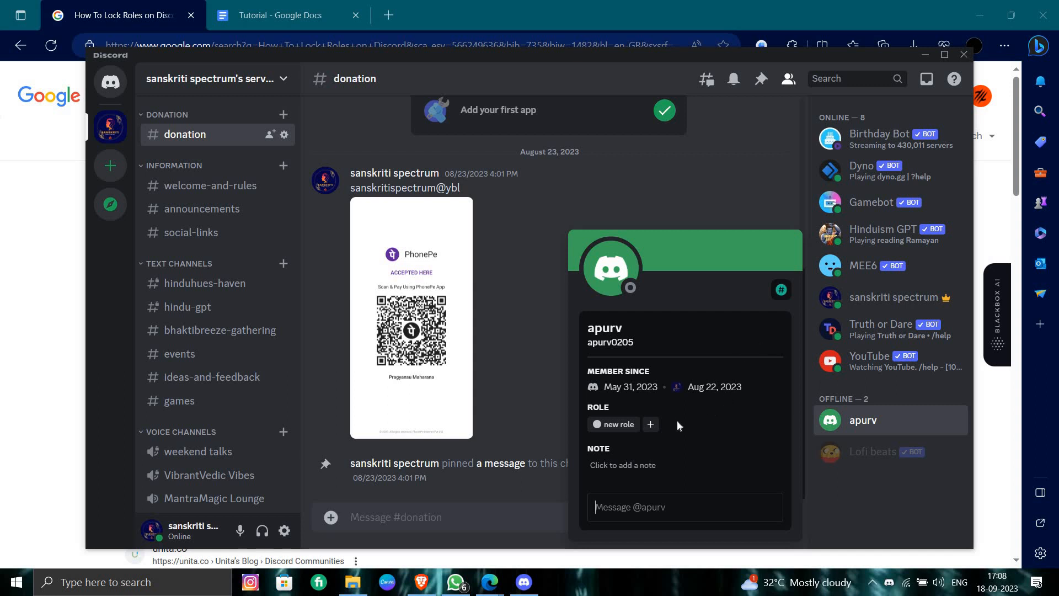
{"action": "left_click", "coordinate": [650, 424]}
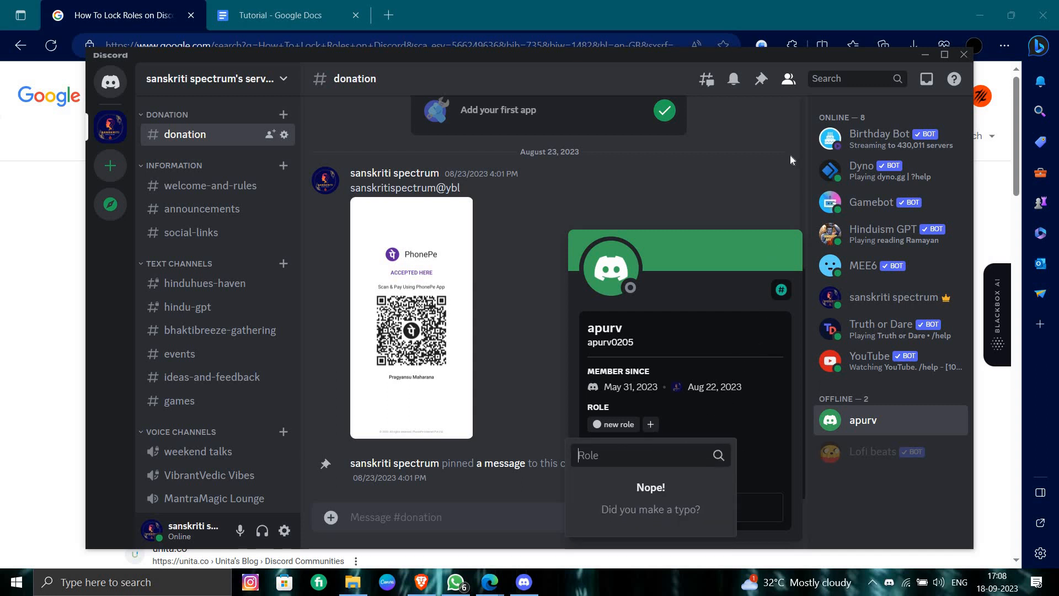
{"action": "left_click", "coordinate": [964, 54]}
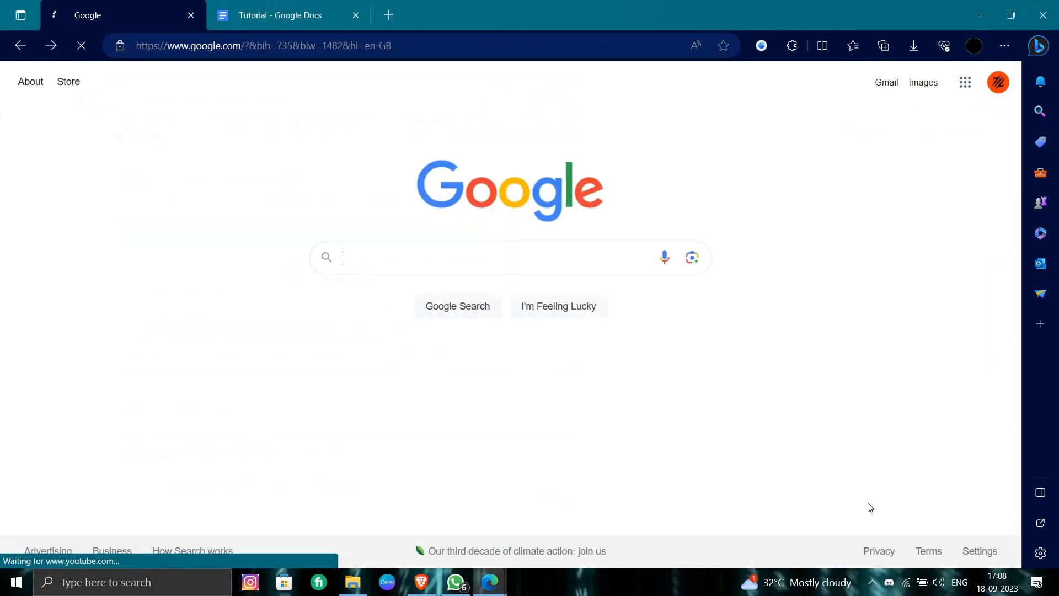
{"action": "left_click", "coordinate": [888, 583]}
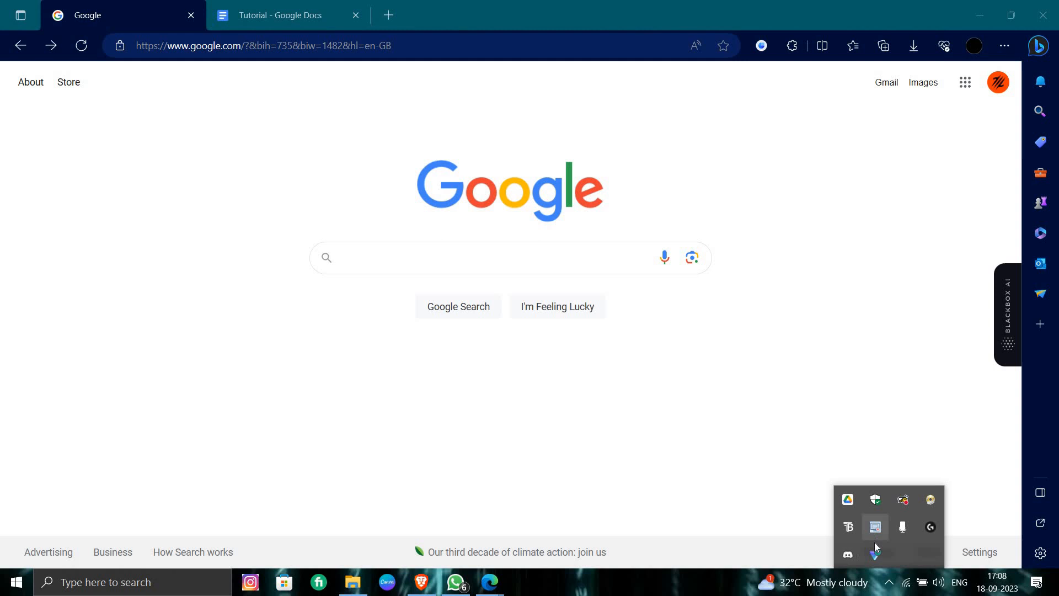